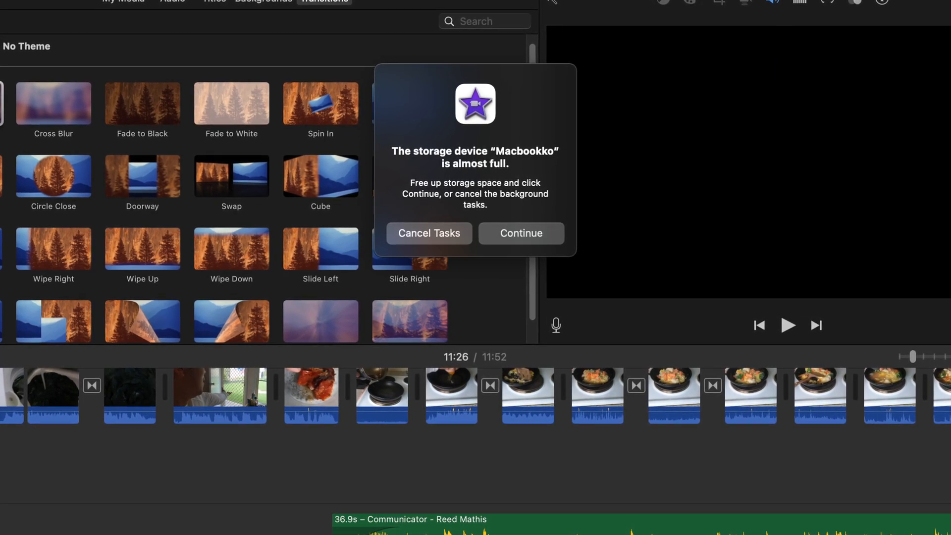
- Dismiss the storage-almost-full warning and bring up About This Mac from the Apple menu
click(520, 233)
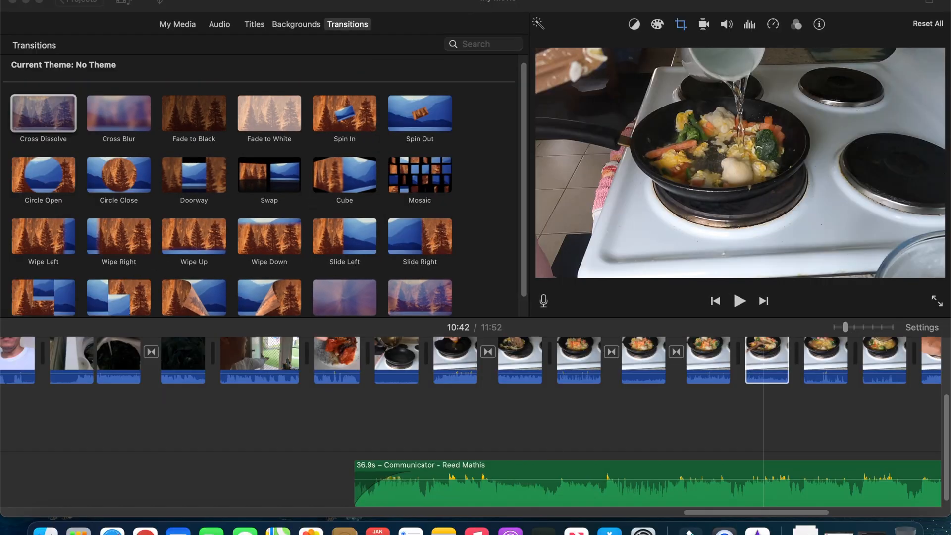
click(18, 2)
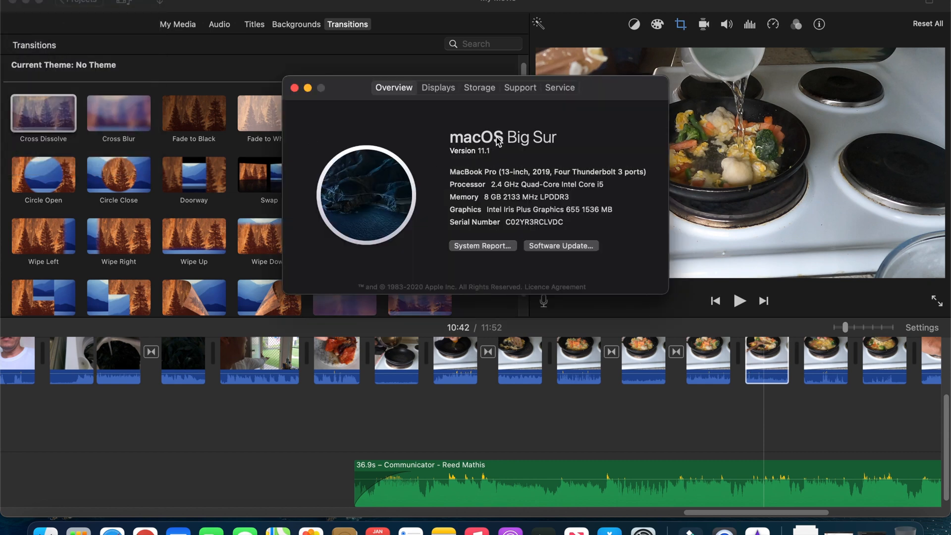
- Show the Storage details, listing about 30.96 GB available of 250.69 GB on Macbookko
click(478, 87)
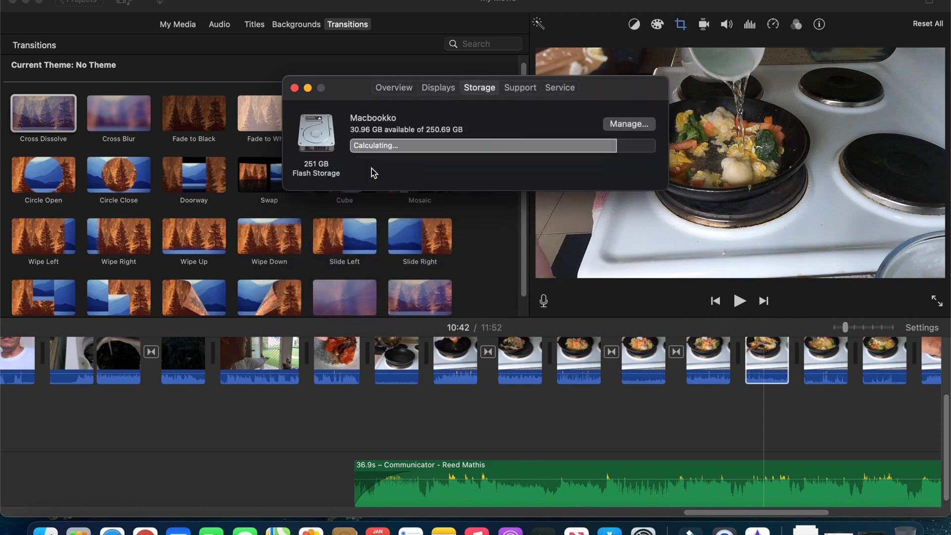
mouse_move(391, 136)
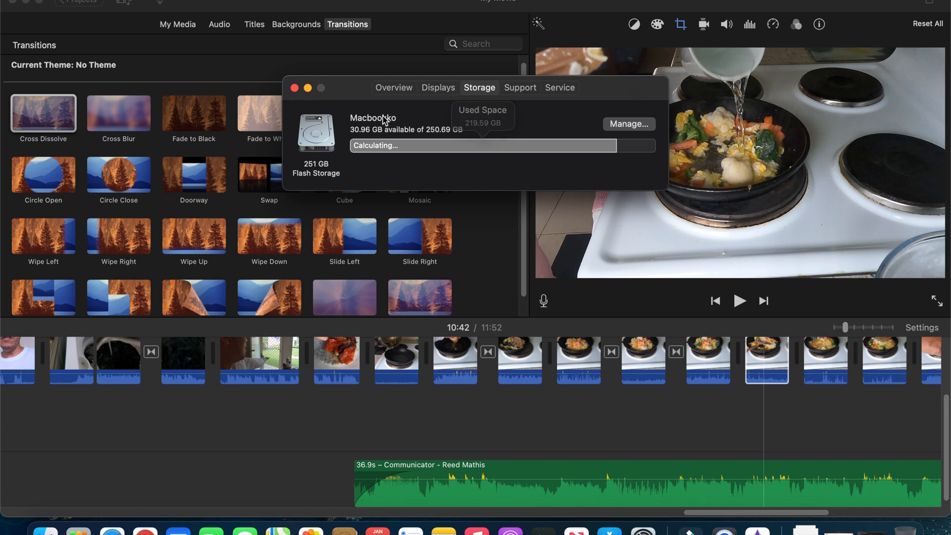
mouse_move(402, 166)
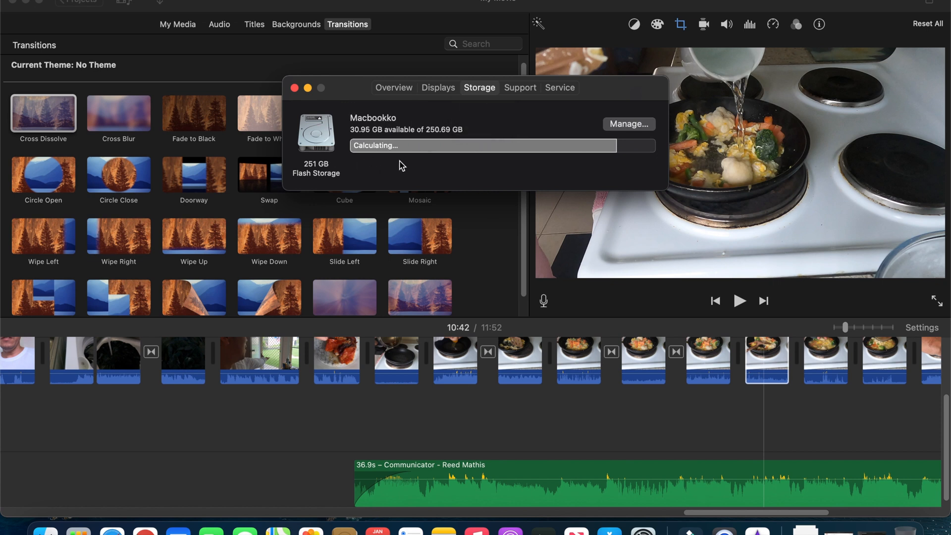
mouse_move(296, 97)
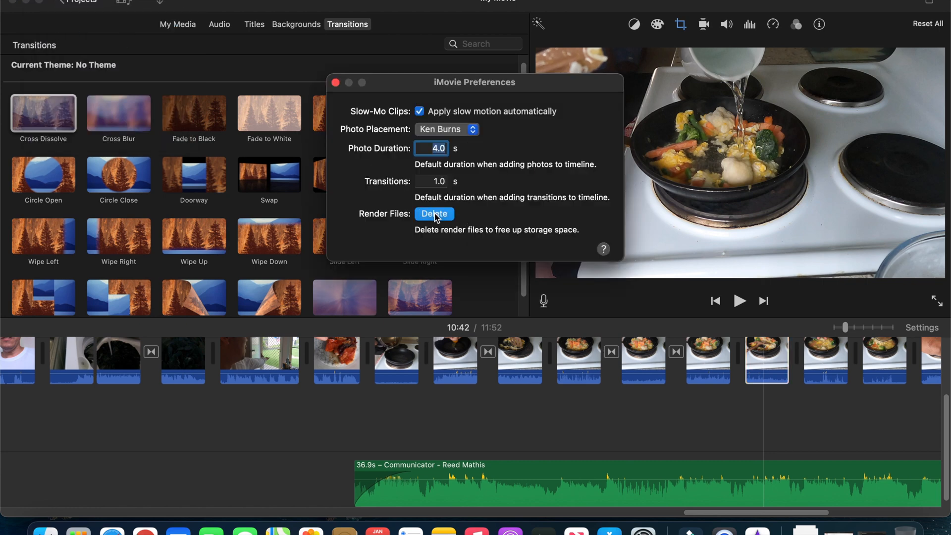
- Request deletion of Render Files in iMovie Preferences, raising the confirmation alert
click(434, 214)
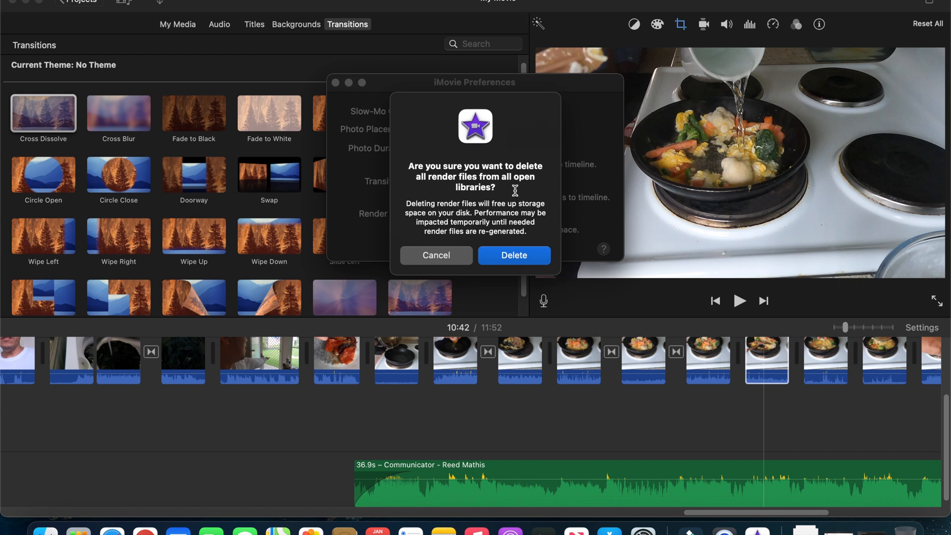
mouse_move(395, 216)
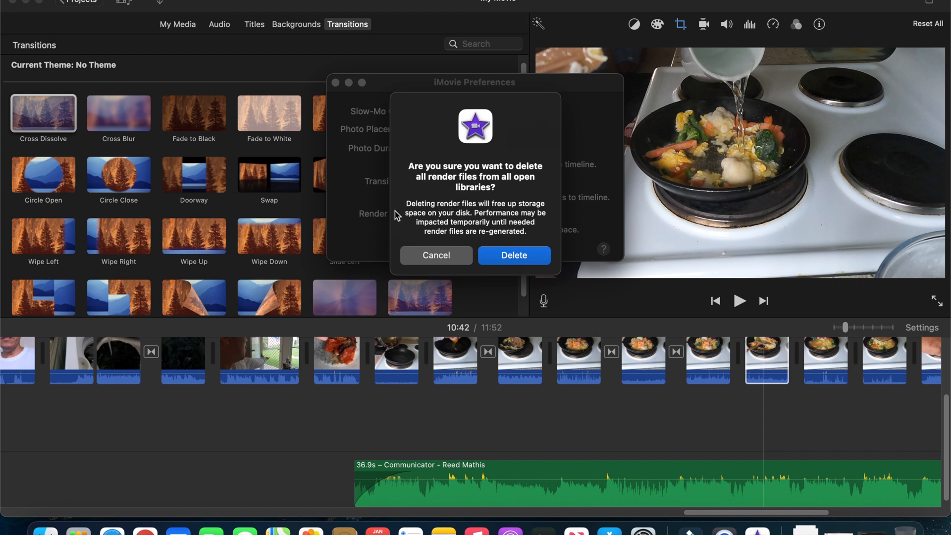
mouse_move(515, 218)
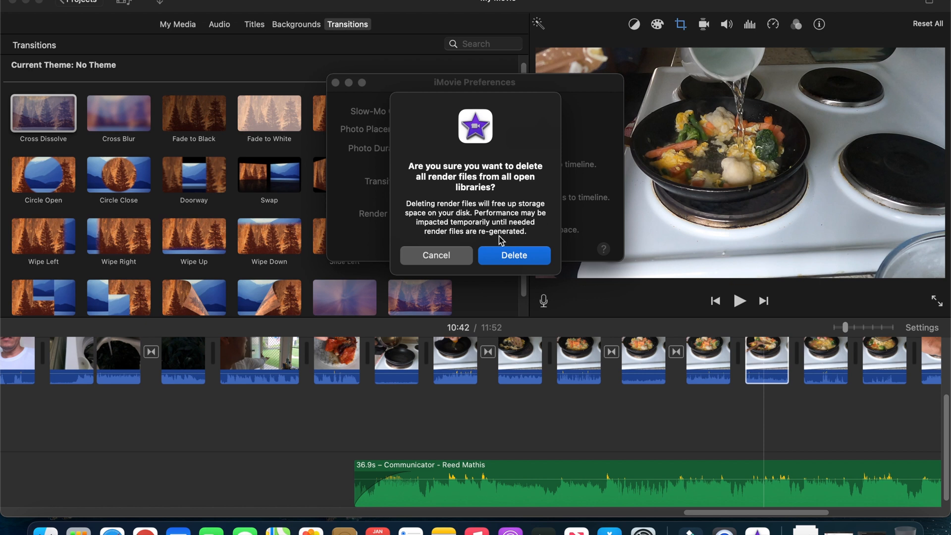
mouse_move(469, 251)
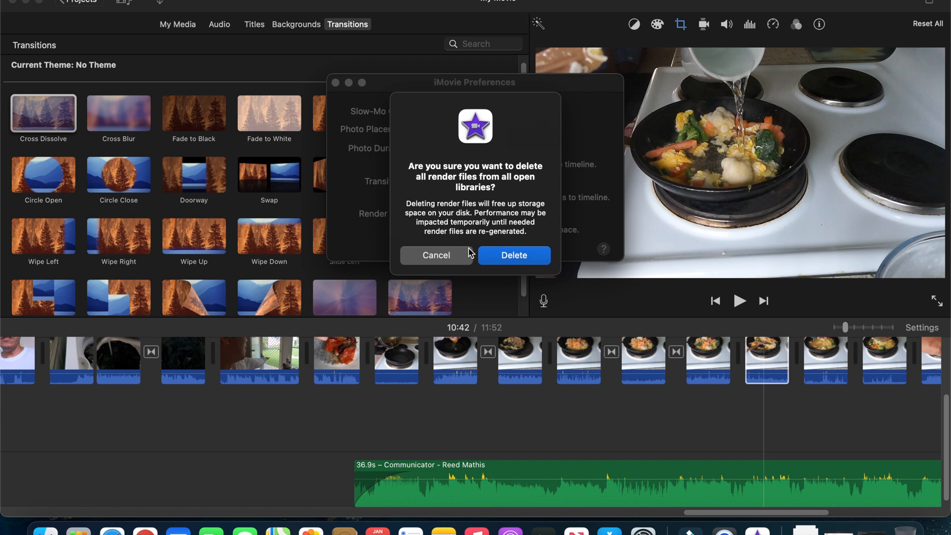
mouse_move(514, 256)
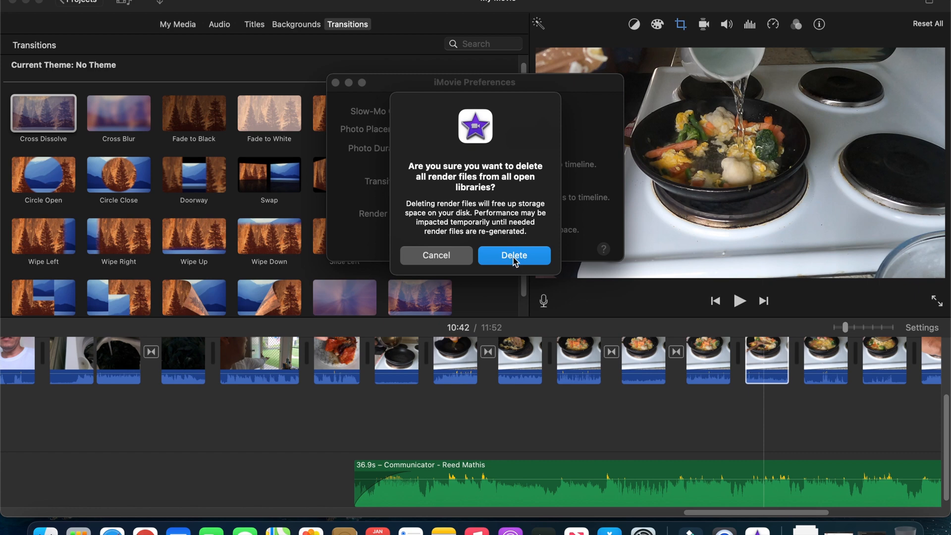
mouse_move(438, 227)
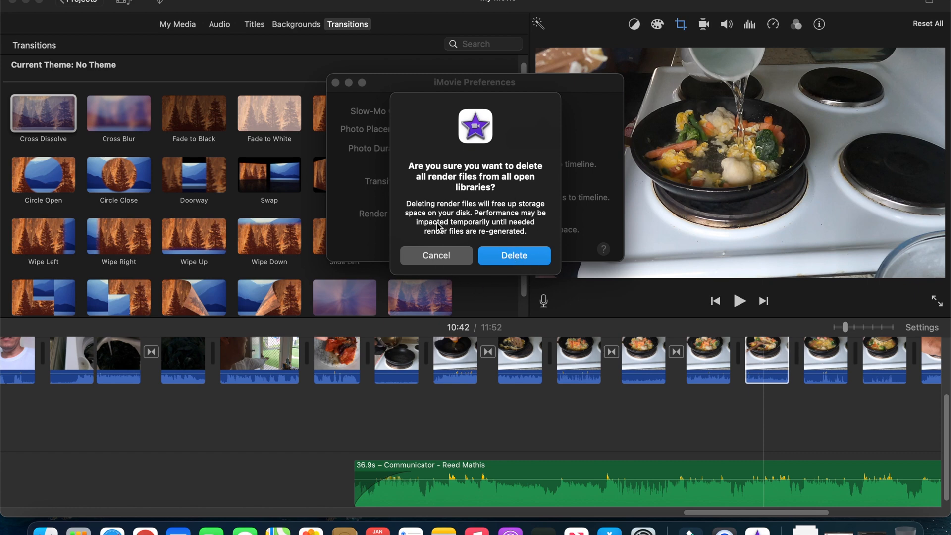
- Confirm deleting all render files from open libraries
click(436, 254)
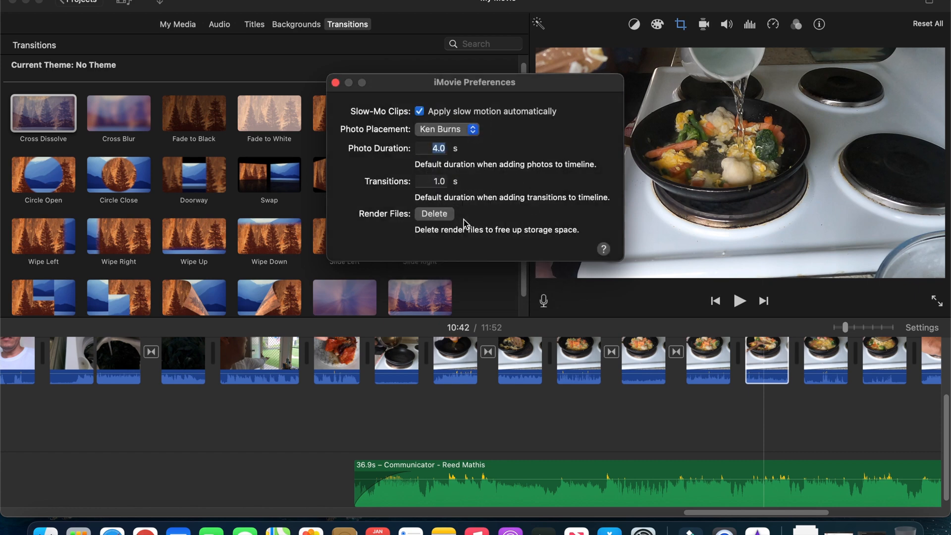
- Close iMovie Preferences and bring up the Apple menu
click(335, 82)
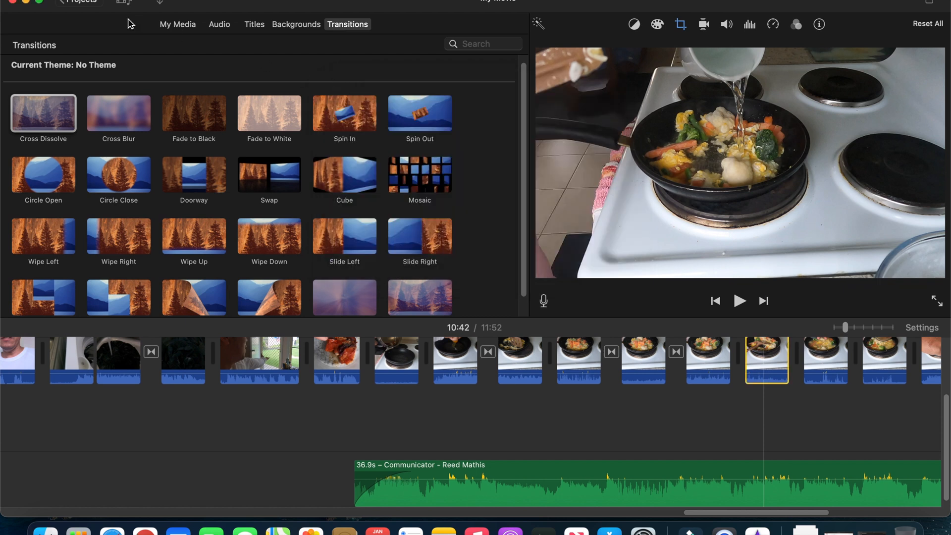
mouse_move(129, 24)
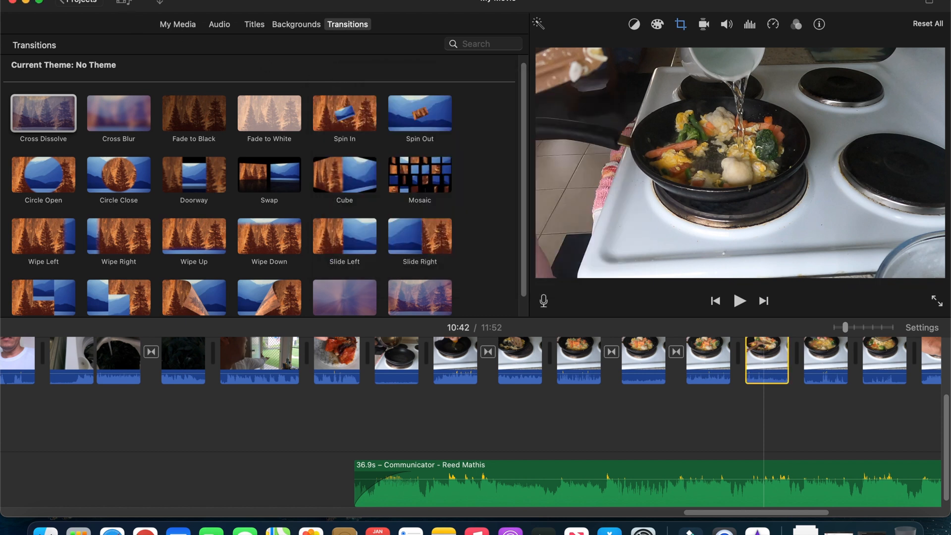
click(6, 2)
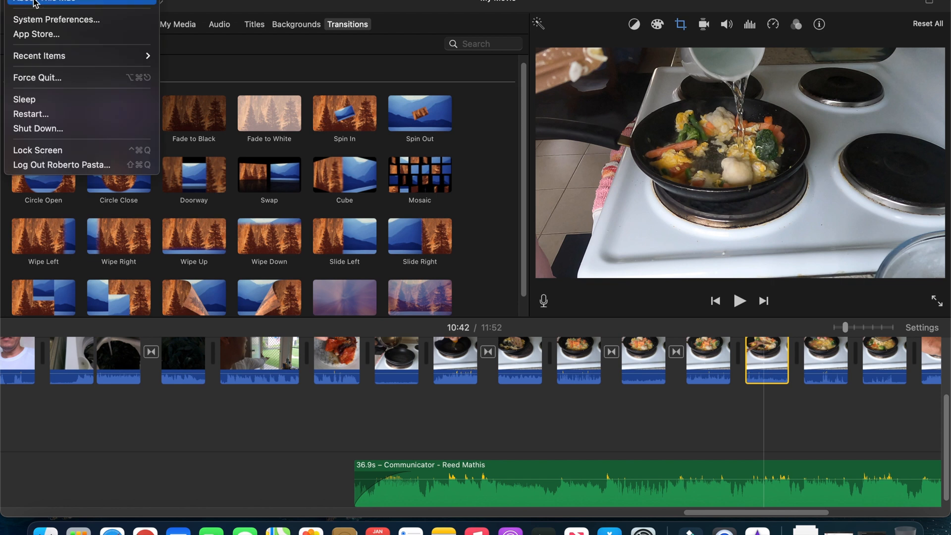
- Reopen About This Mac, now showing about 96.6 GB available of 250.69 GB
click(31, 3)
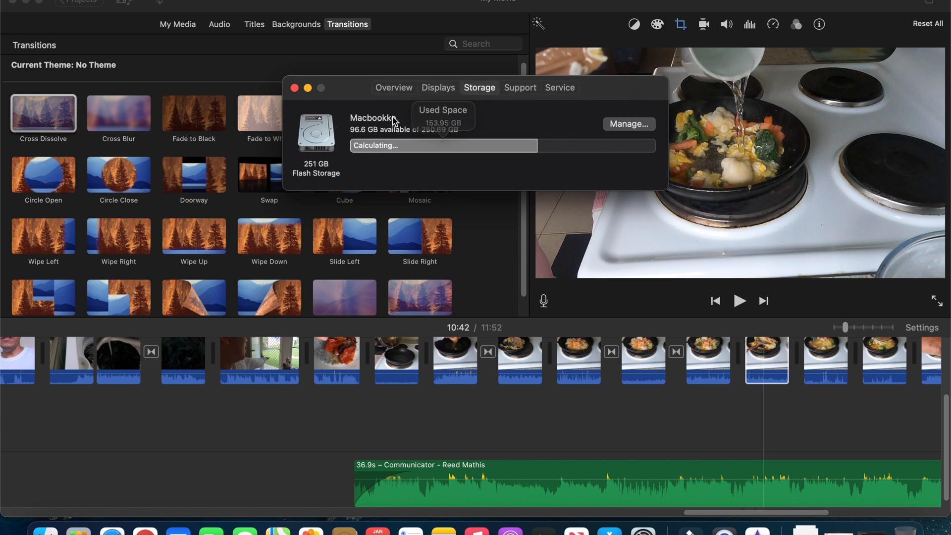
mouse_move(336, 150)
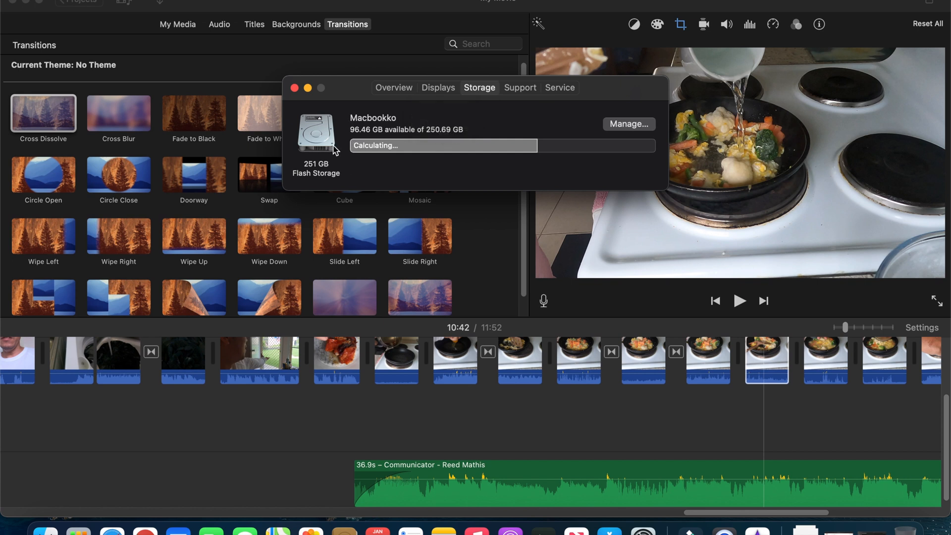
mouse_move(495, 394)
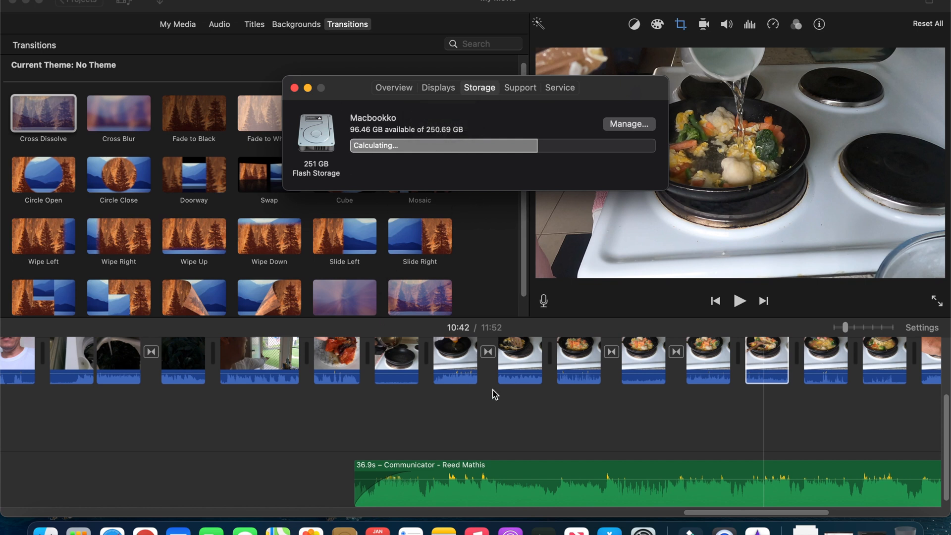
mouse_move(321, 391)
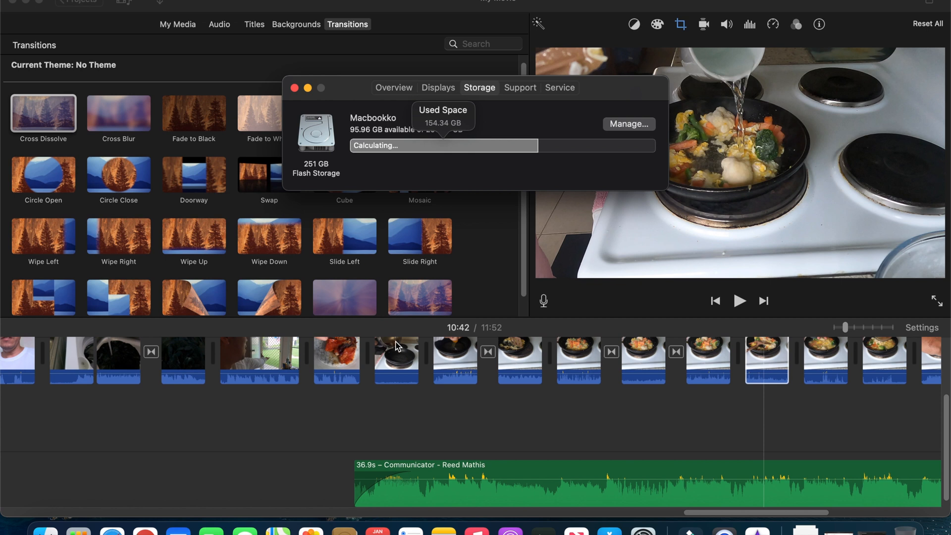
mouse_move(424, 366)
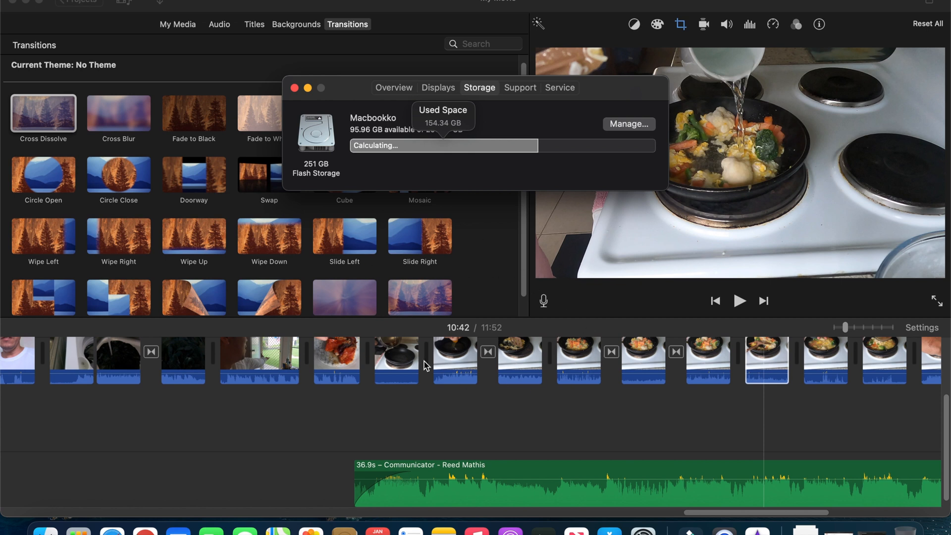
mouse_move(412, 357)
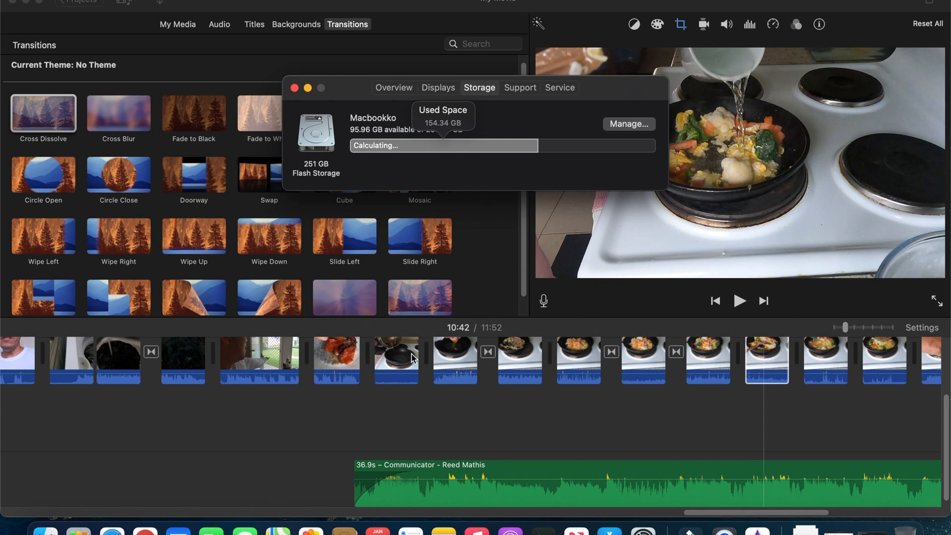